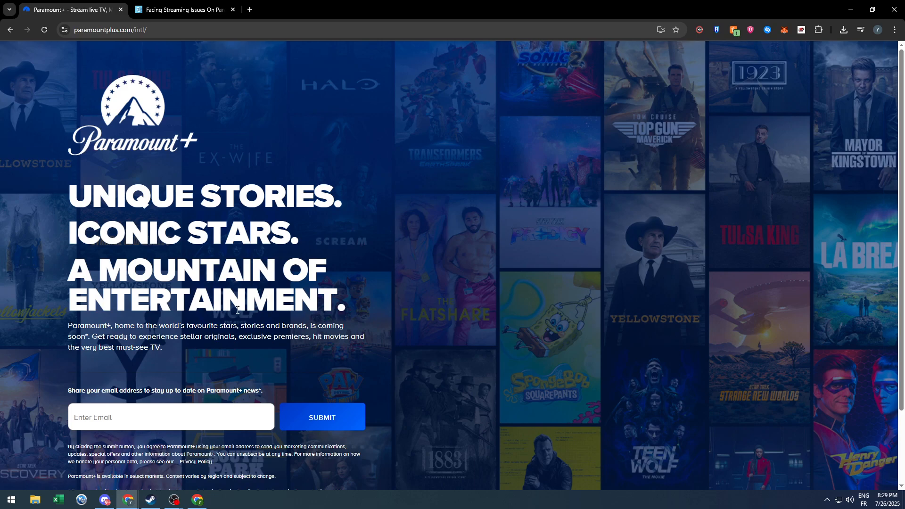
pyautogui.moveTo(285, 283)
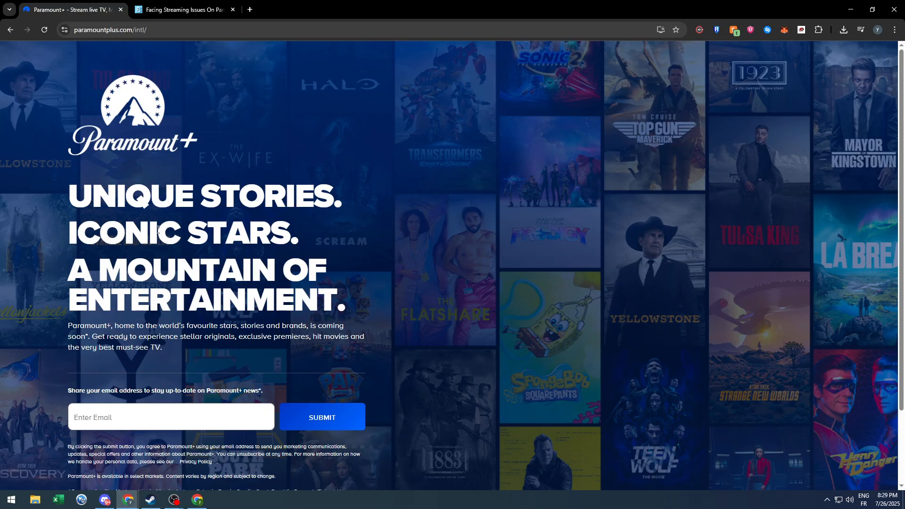
# Glance at the Fossbytes streaming issues article, then return to the Paramount+ site
pyautogui.click(183, 9)
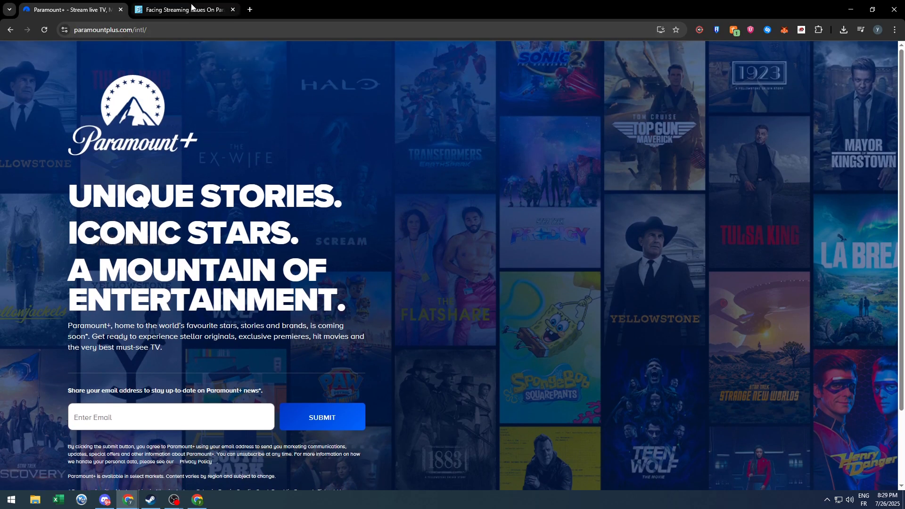
pyautogui.click(184, 9)
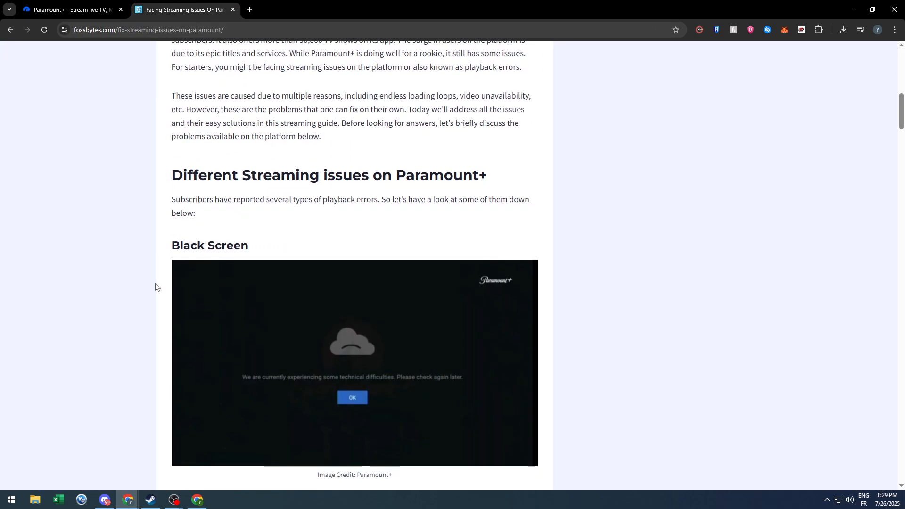
pyautogui.scroll(3)
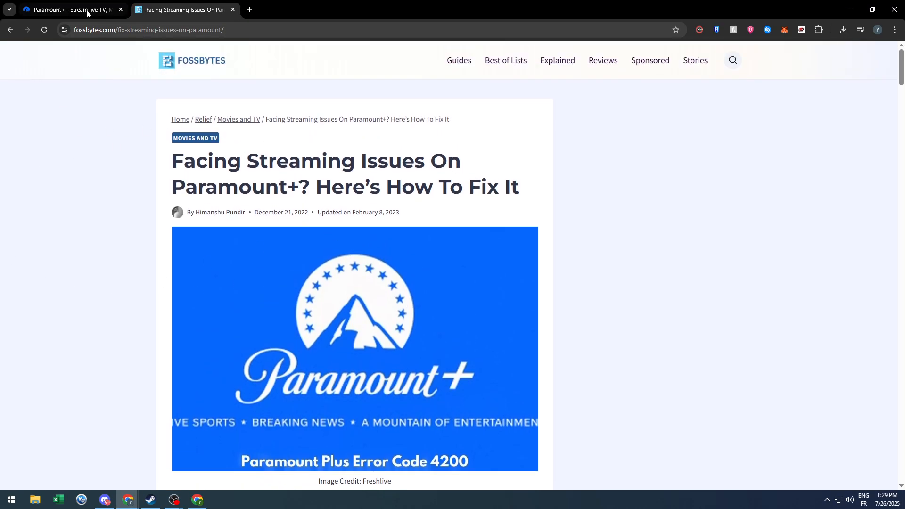
pyautogui.click(69, 9)
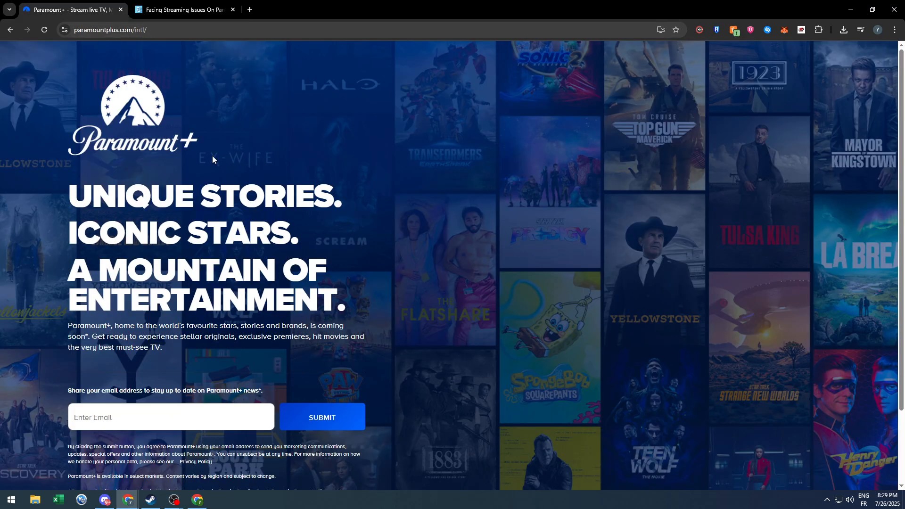
pyautogui.moveTo(196, 176)
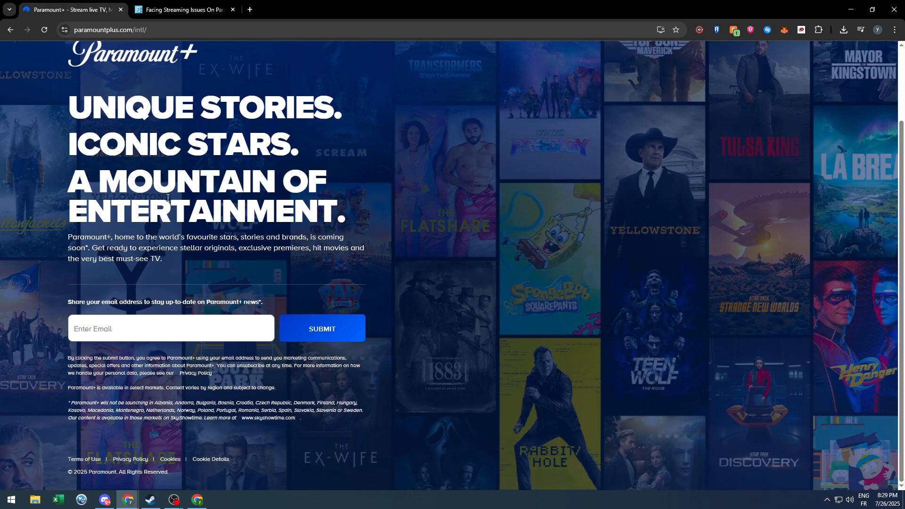
pyautogui.scroll(-3)
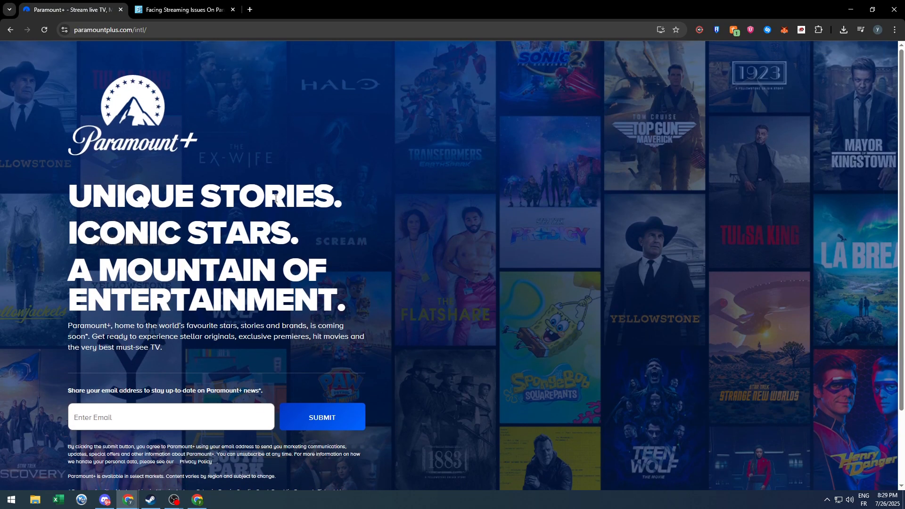
# Show the Fossbytes Paramount Plus error codes article scrolled to its table of contents
pyautogui.click(182, 9)
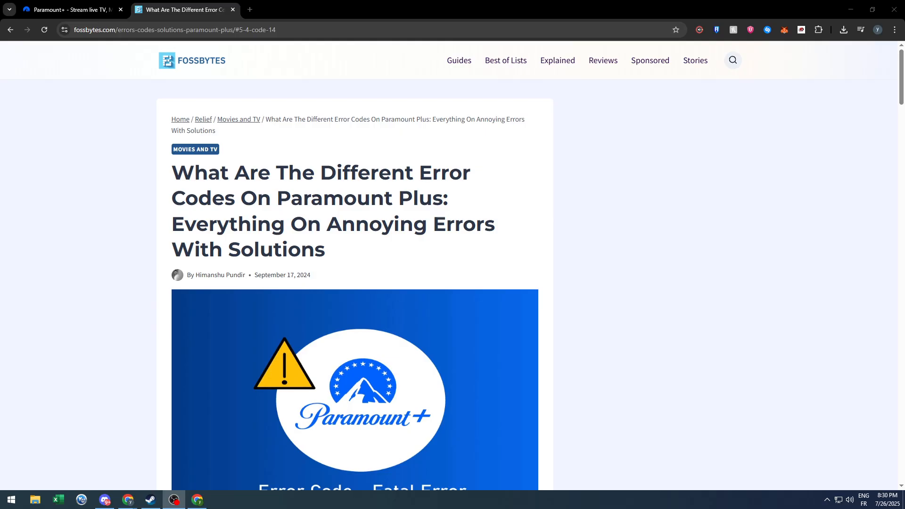
pyautogui.scroll(-3)
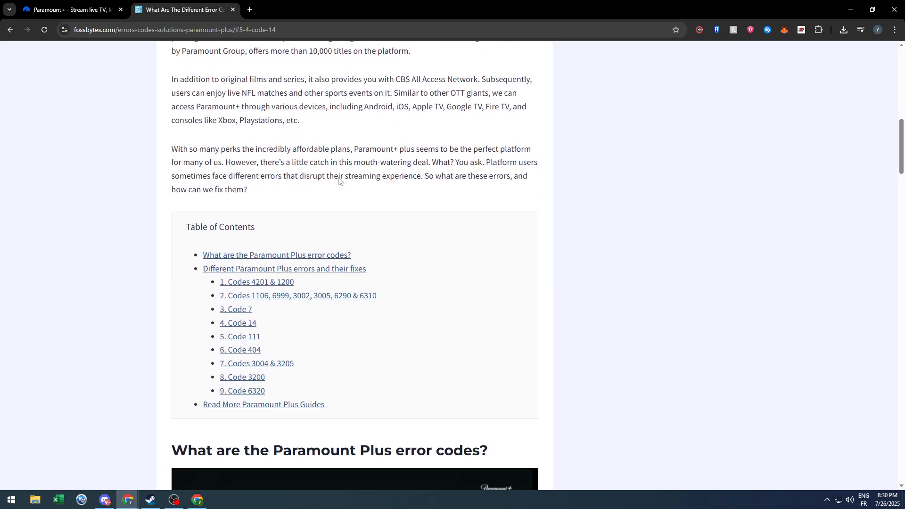
pyautogui.scroll(-3)
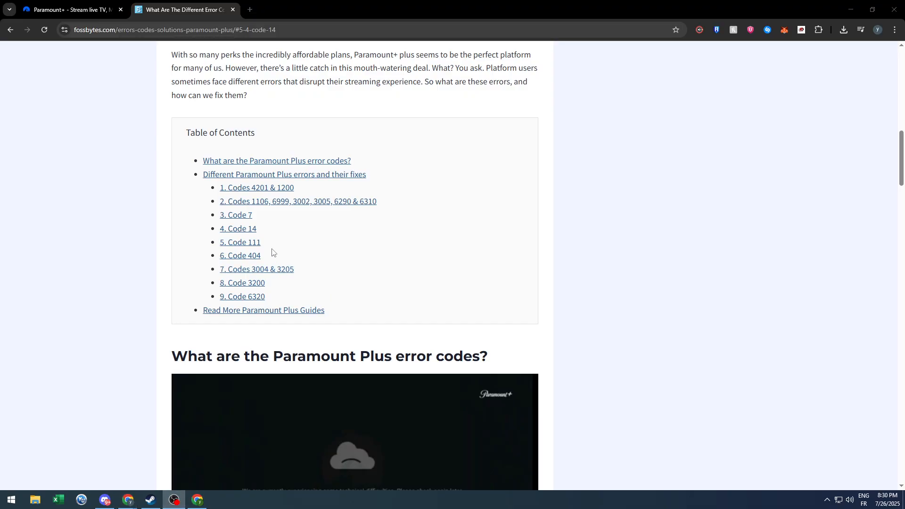
pyautogui.moveTo(268, 253)
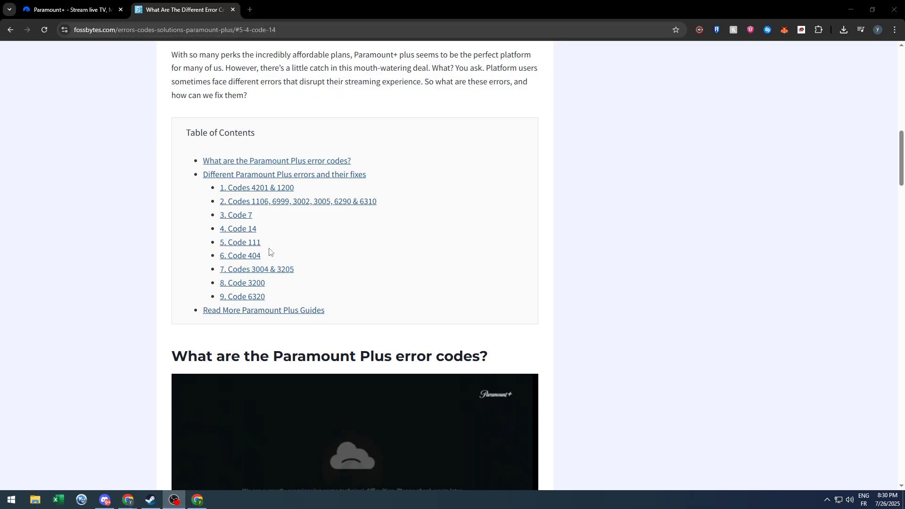
pyautogui.moveTo(263, 248)
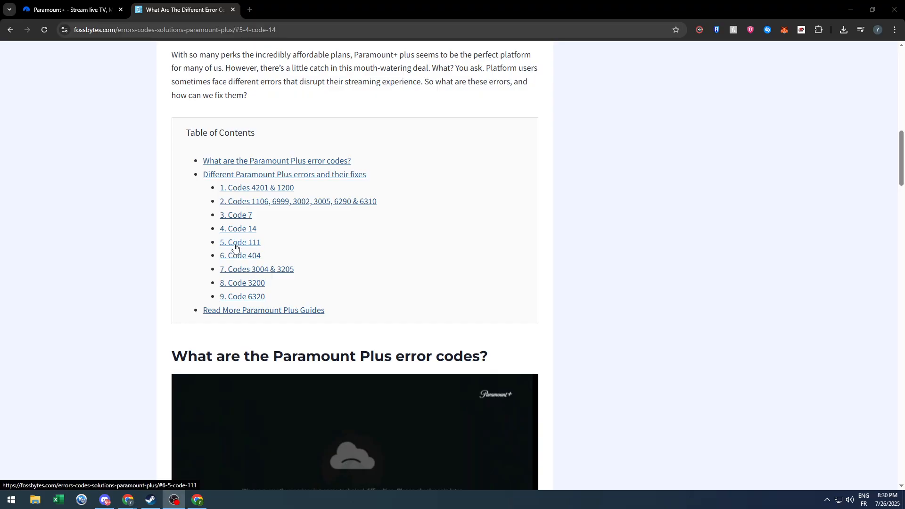
# Jump to the Code 111 section and highlight its sudden-power-failure reboot advice
pyautogui.click(239, 242)
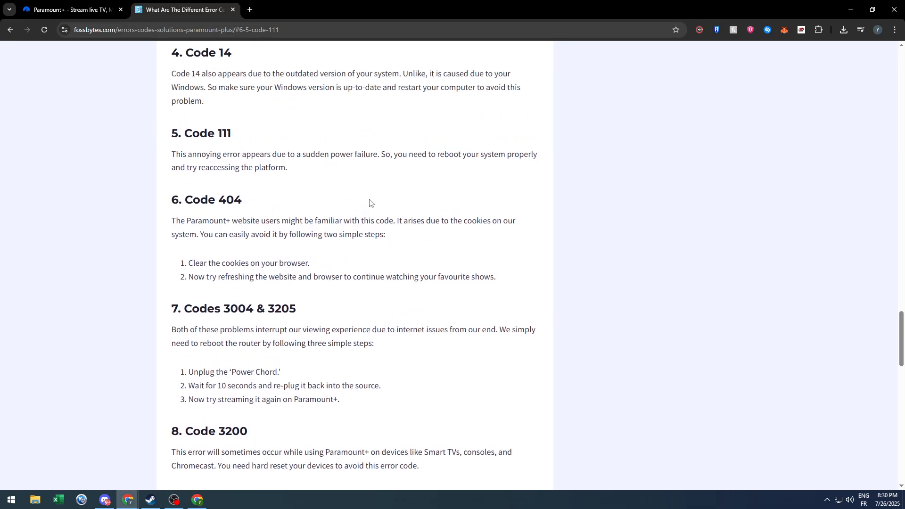
pyautogui.scroll(3)
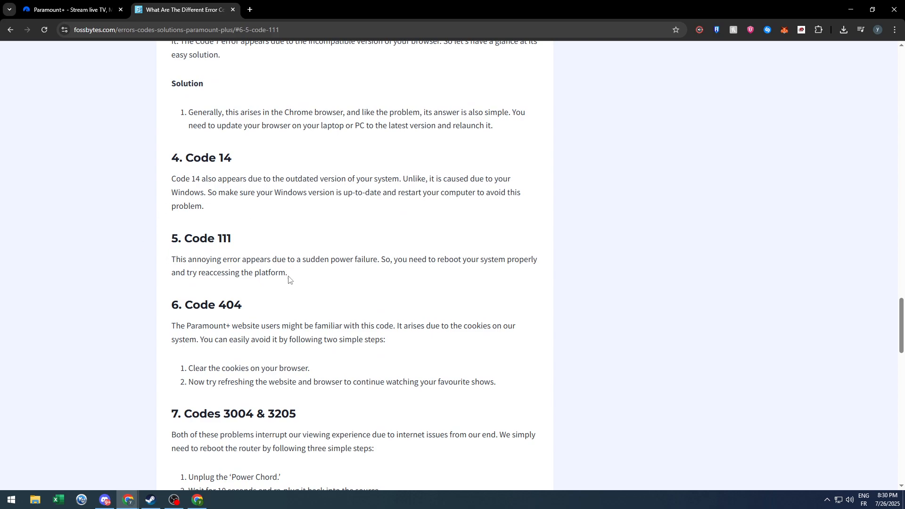
pyautogui.moveTo(349, 269)
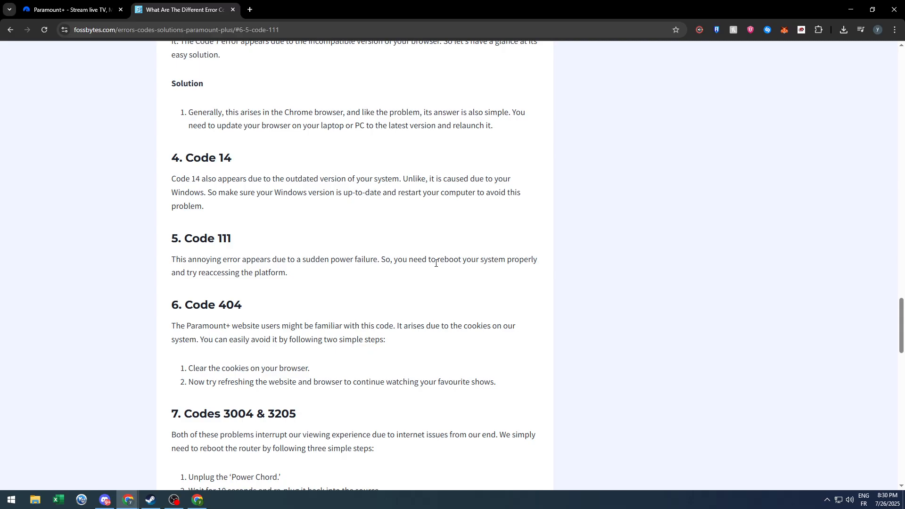
pyautogui.moveTo(296, 282)
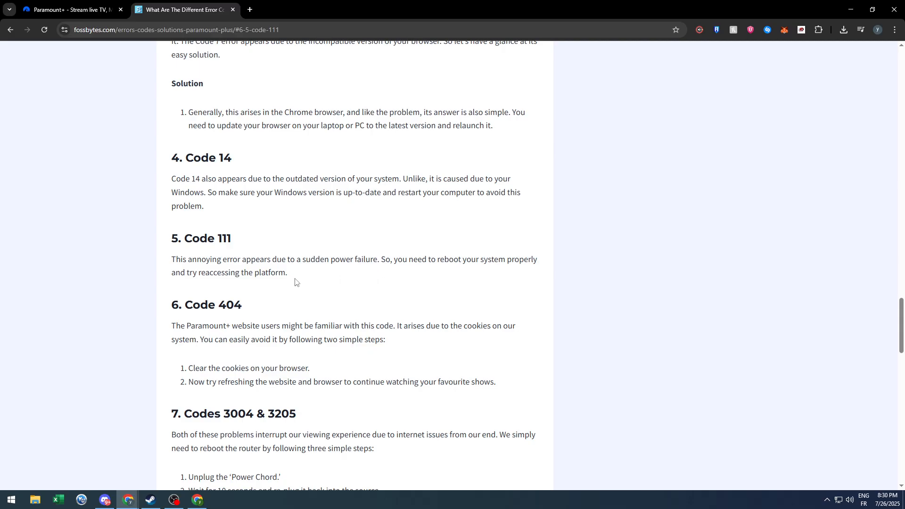
pyautogui.moveTo(172, 260); pyautogui.dragTo(287, 273)
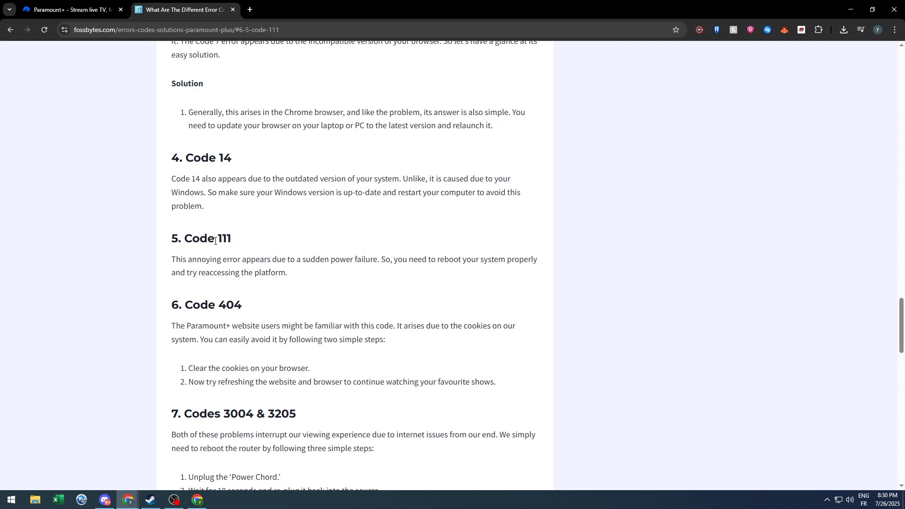
pyautogui.moveTo(197, 233)
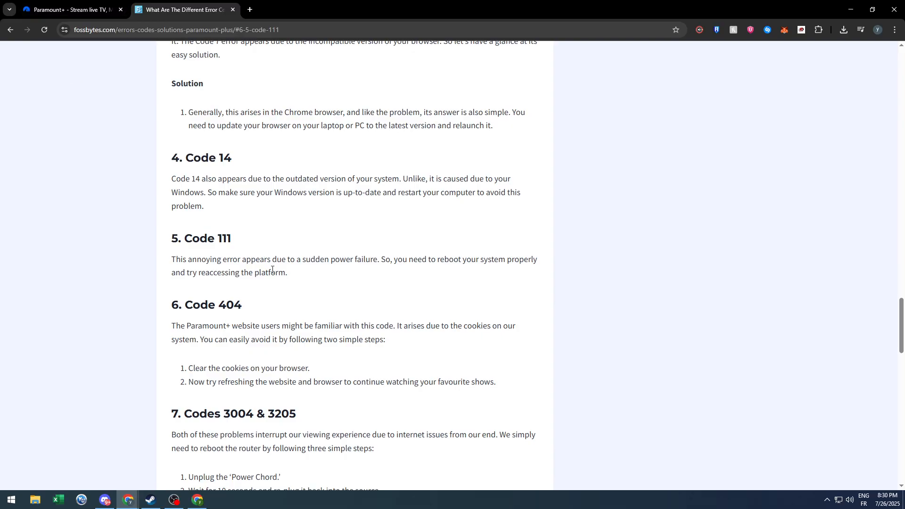
pyautogui.moveTo(125, 137)
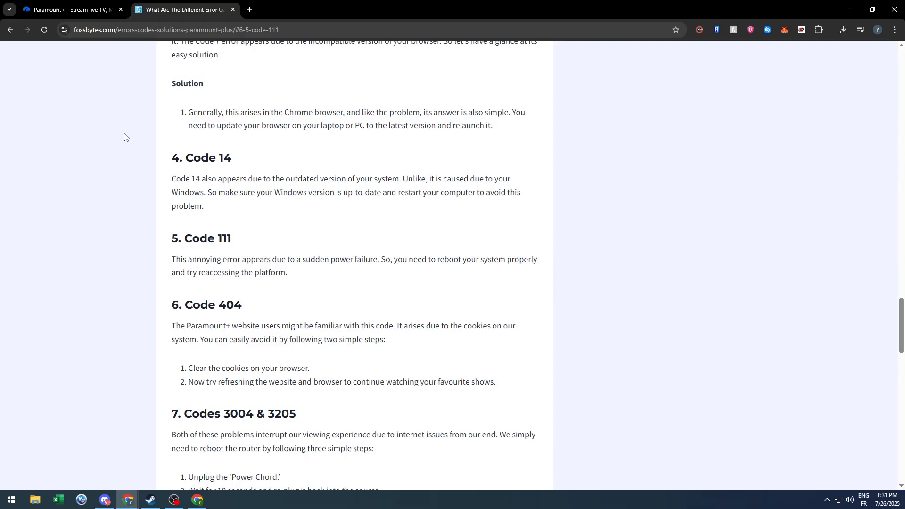
pyautogui.moveTo(133, 163)
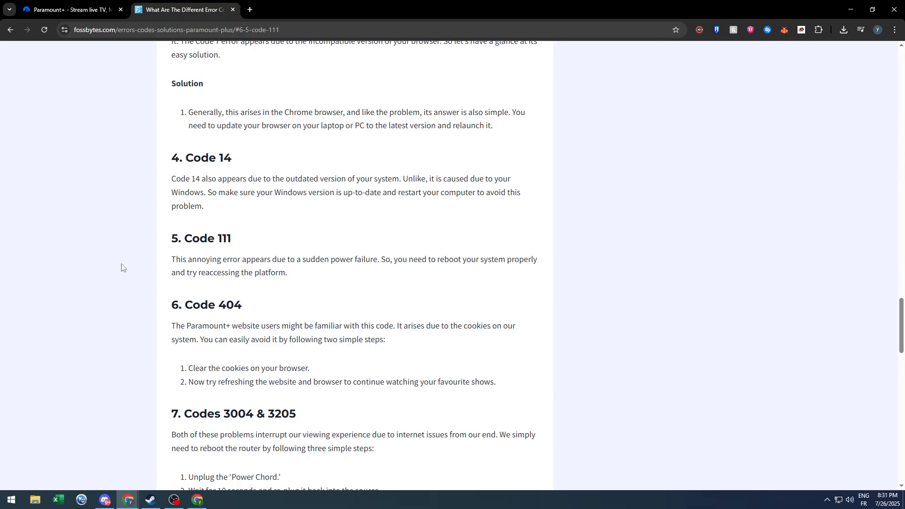
pyautogui.moveTo(119, 264)
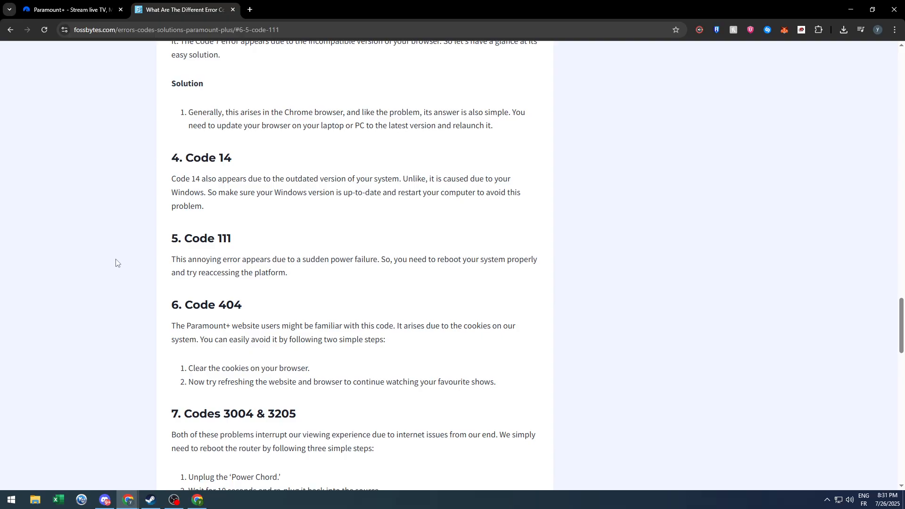